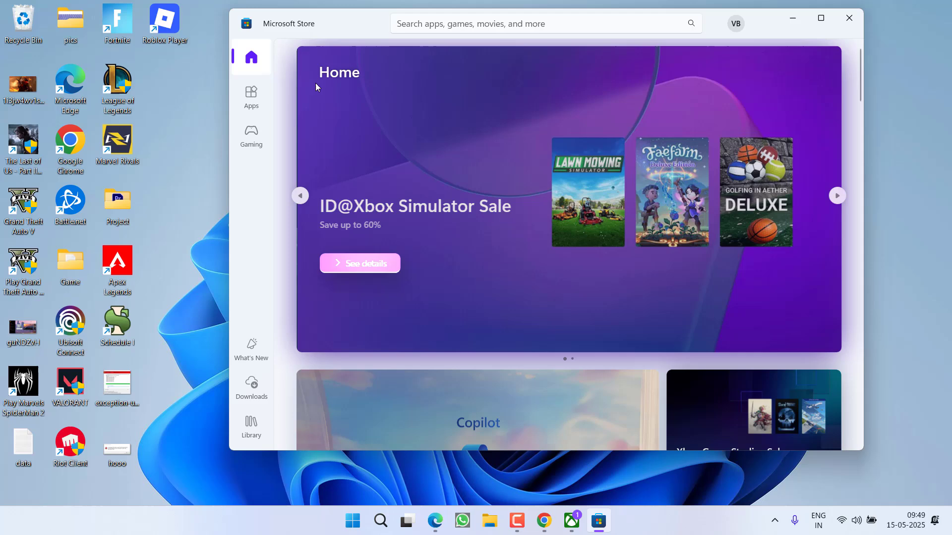
- Show the Store's Updates & downloads page listing the pending Microsoft Solitaire Collection update
{"action": "left_click", "coordinate": [251, 386]}
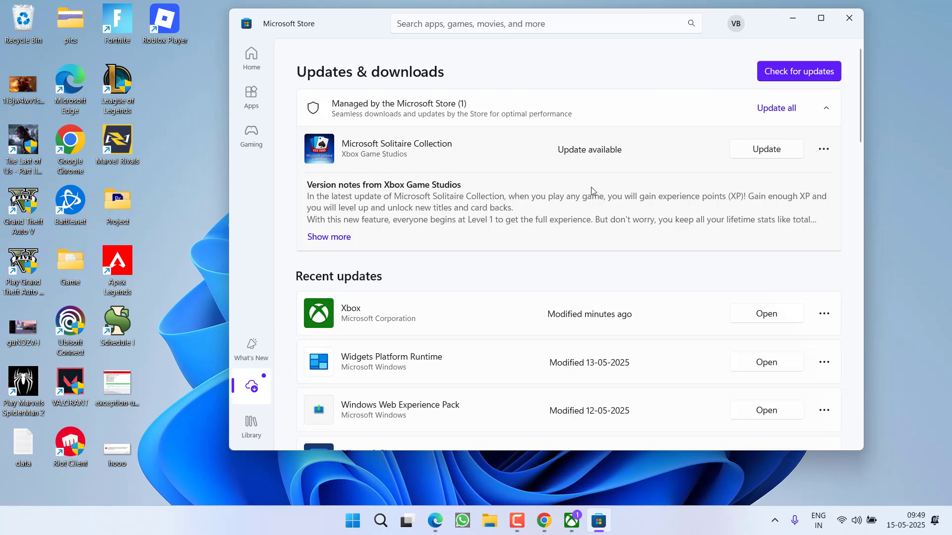
{"action": "mouse_move", "coordinate": [423, 159]}
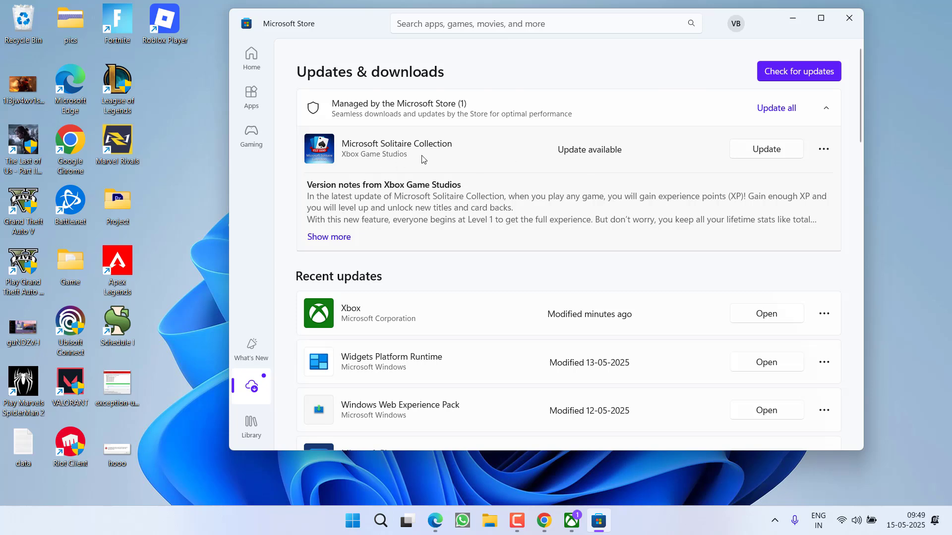
{"action": "mouse_move", "coordinate": [796, 157]}
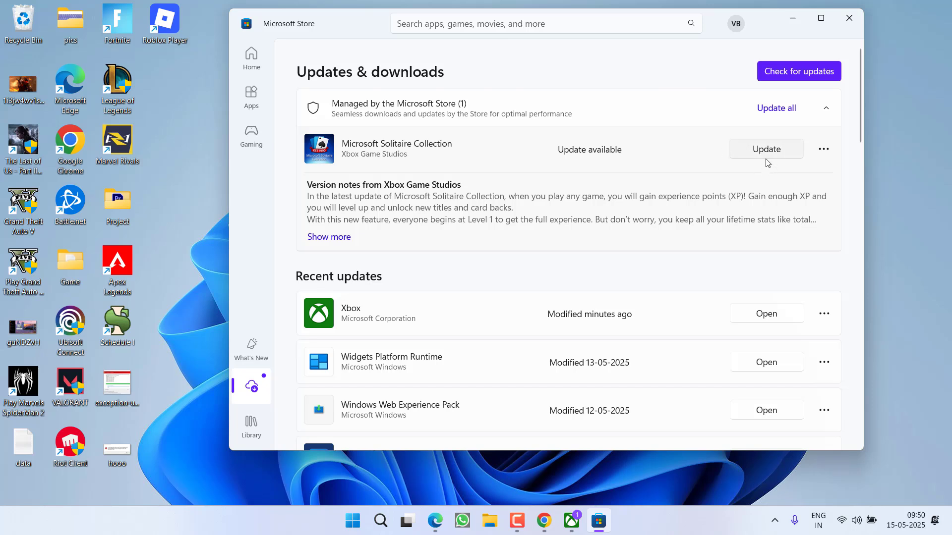
{"action": "mouse_move", "coordinate": [823, 150]}
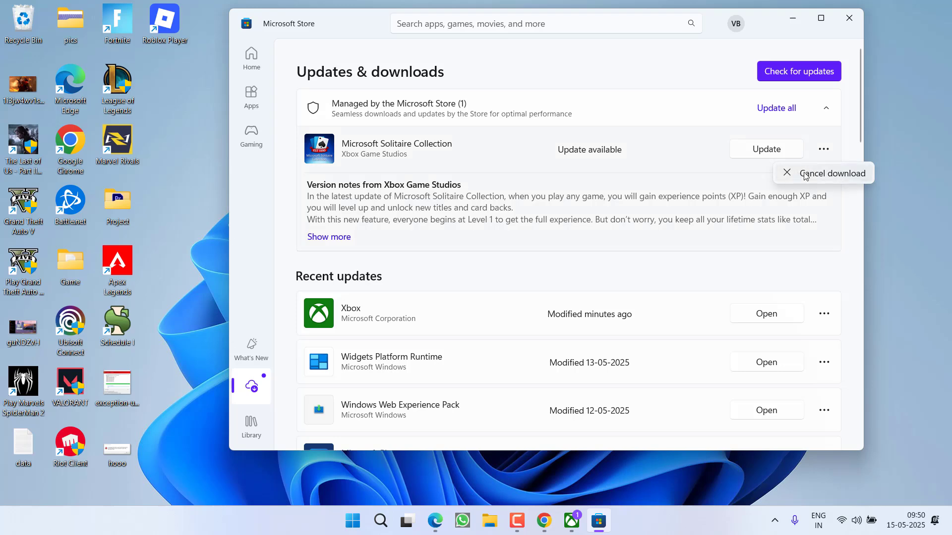
- Cancel the Microsoft Solitaire Collection download and leave the Store closed
{"action": "left_click", "coordinate": [831, 172]}
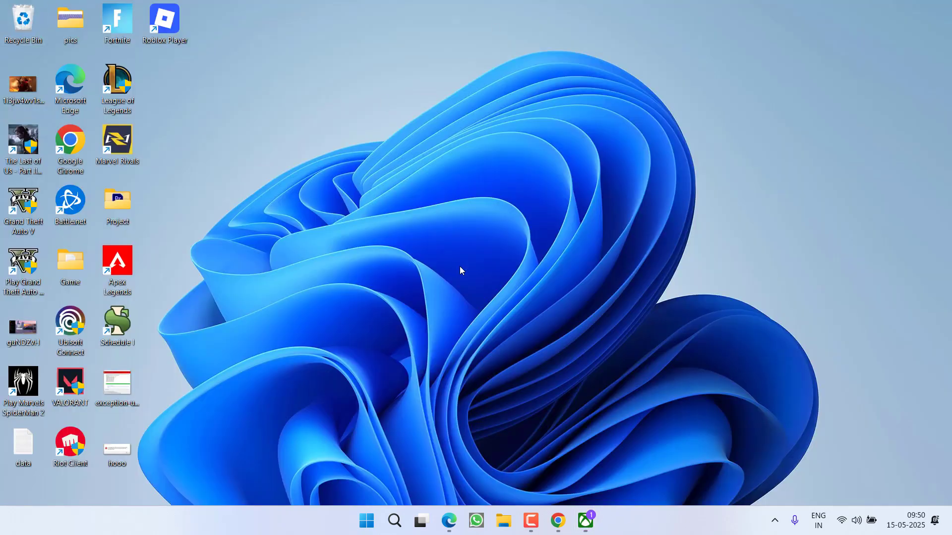
{"action": "mouse_move", "coordinate": [460, 370]}
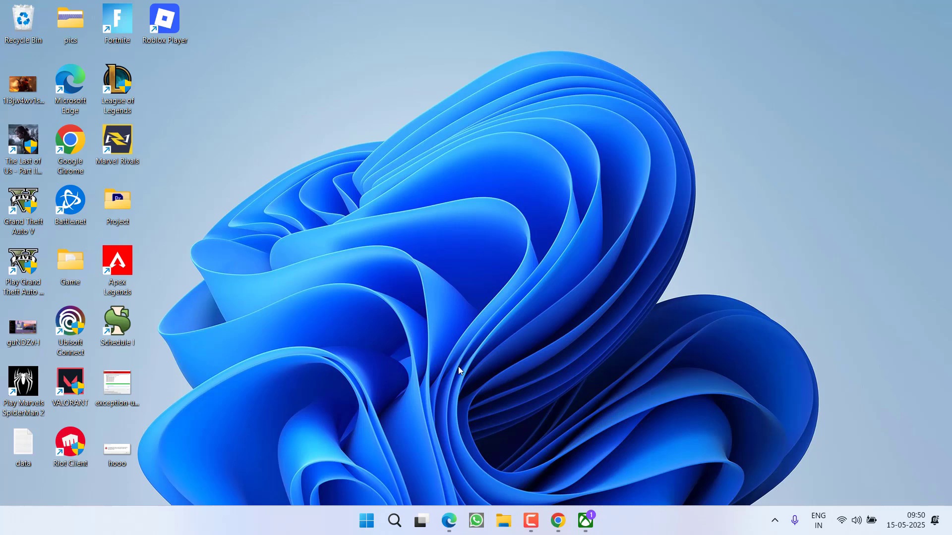
- Reach Installed apps in Settings and show the Advanced options / Move / Uninstall menu for Gaming Services
{"action": "left_click", "coordinate": [596, 521]}
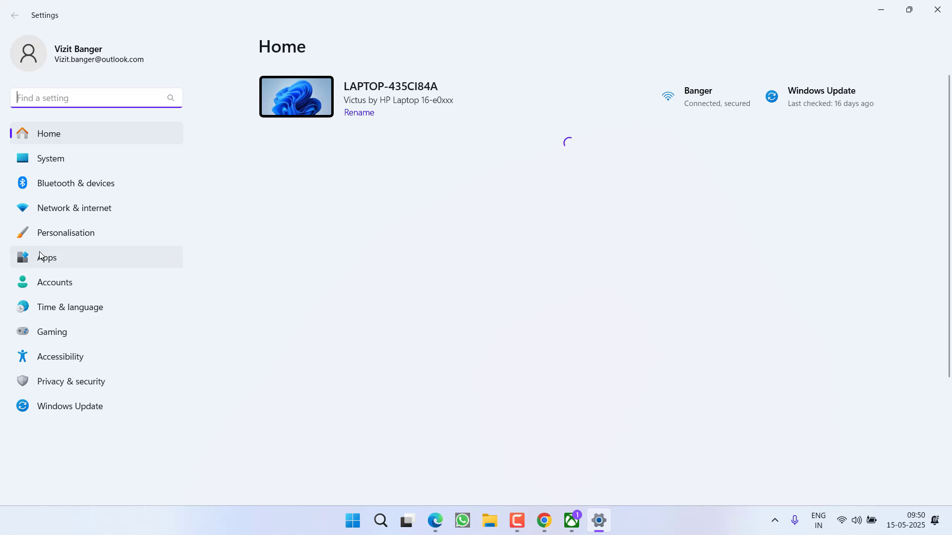
{"action": "left_click", "coordinate": [47, 257]}
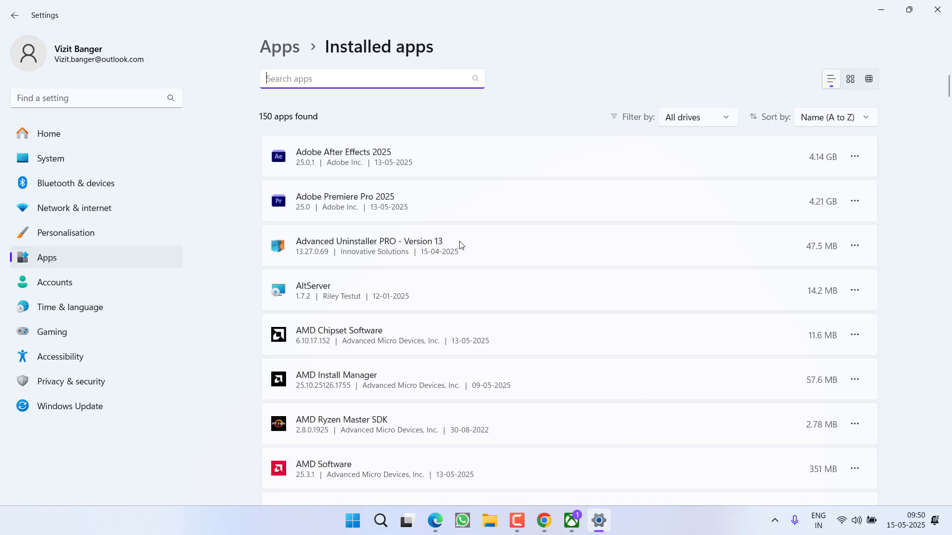
{"action": "scroll", "scroll_direction": "down", "scroll_amount": 3}
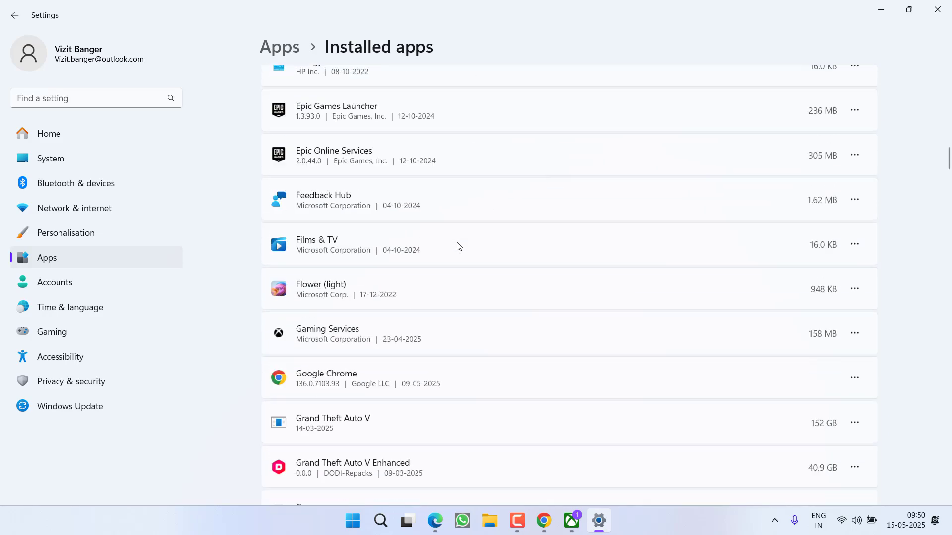
{"action": "scroll", "scroll_direction": "down", "scroll_amount": 3}
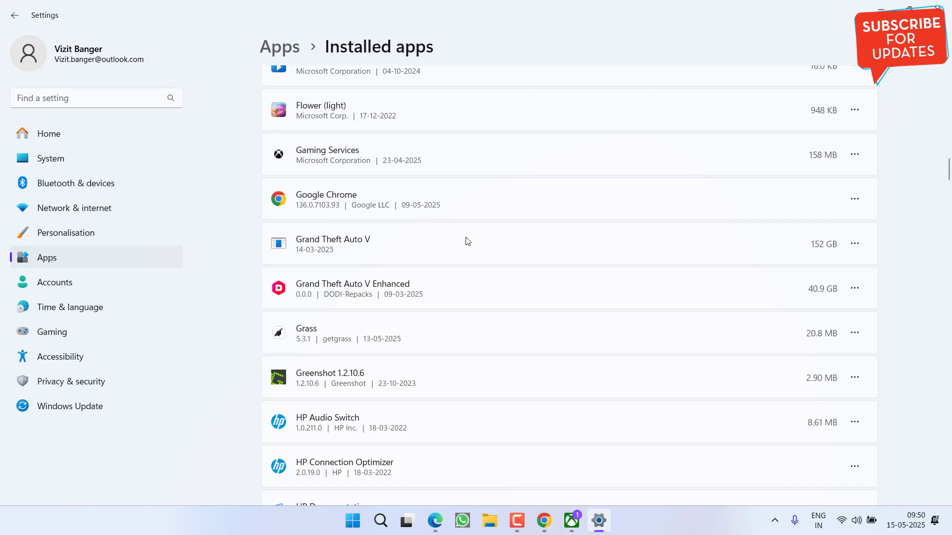
{"action": "left_click", "coordinate": [853, 154]}
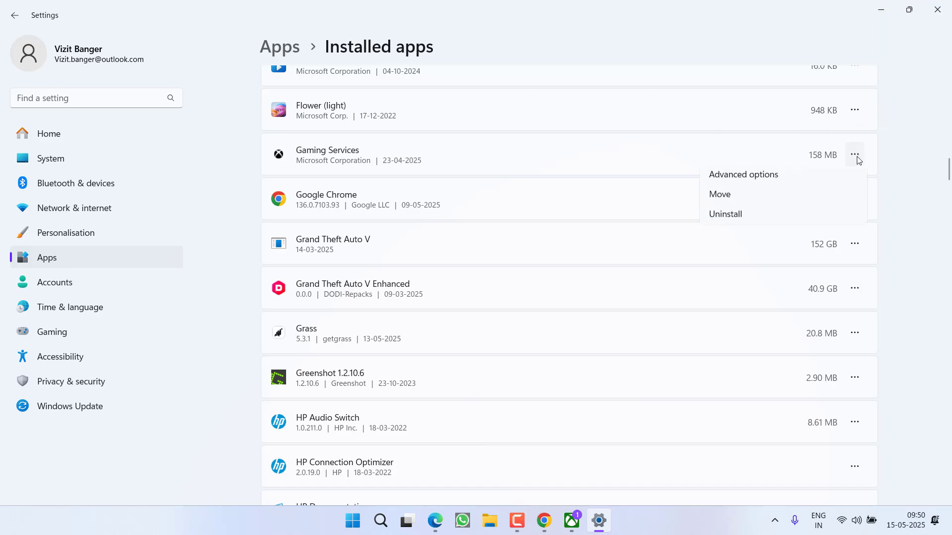
- Show Gaming Services' advanced options down to the Reset section
{"action": "left_click", "coordinate": [742, 175]}
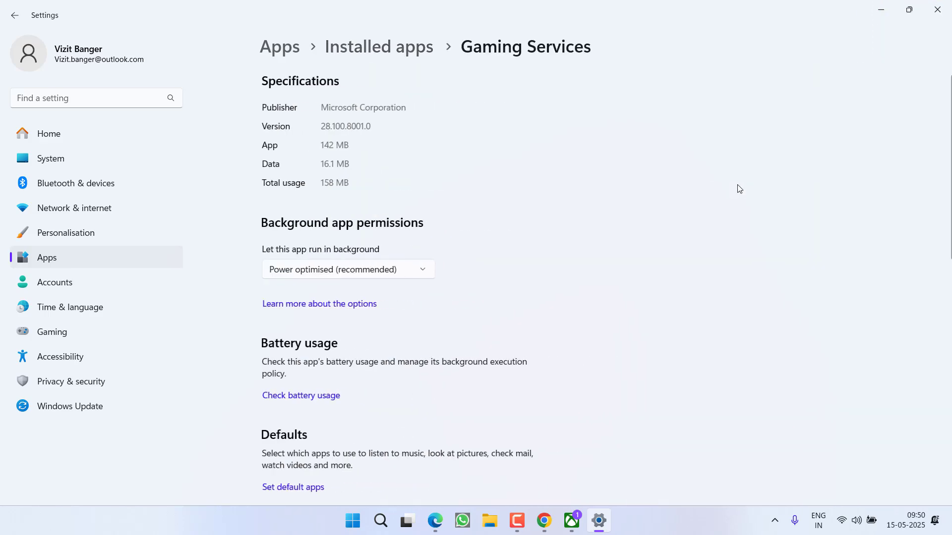
{"action": "scroll", "scroll_direction": "down", "scroll_amount": 3}
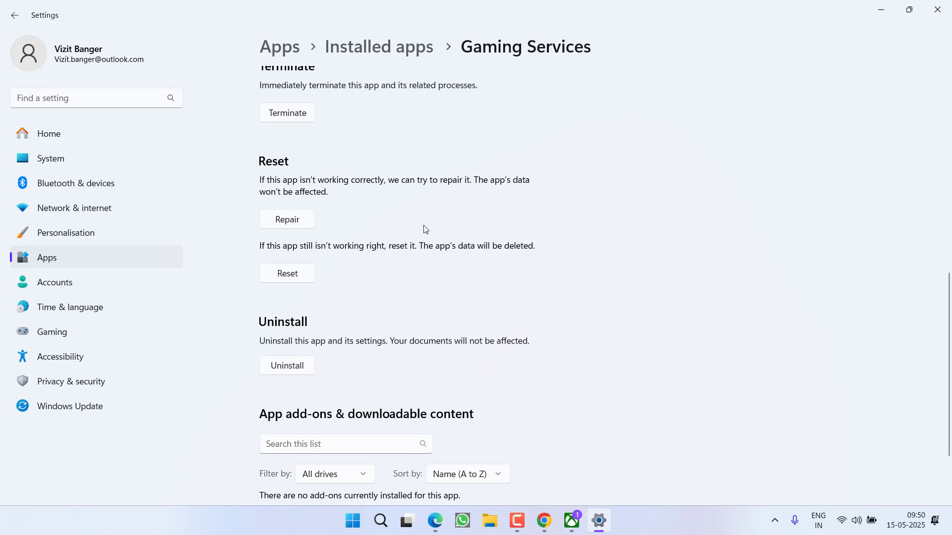
{"action": "mouse_move", "coordinate": [408, 210]}
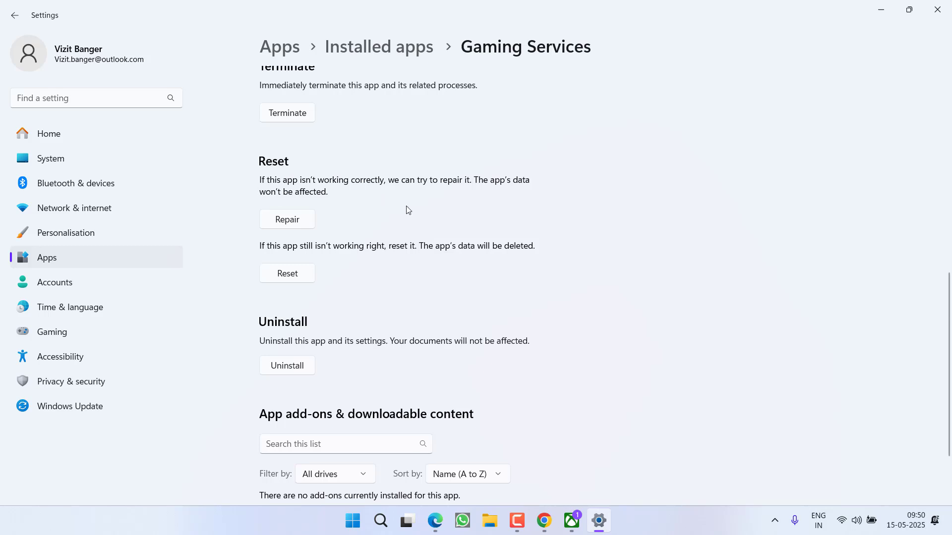
{"action": "mouse_move", "coordinate": [286, 274]}
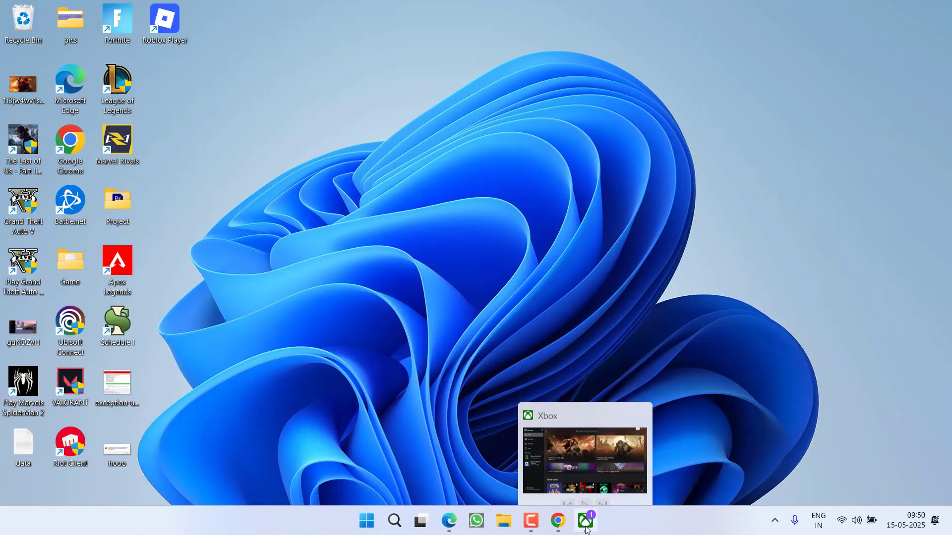
- Bring up the Xbox app's Minecraft Launcher page and its more-actions menu
{"action": "left_click", "coordinate": [585, 520]}
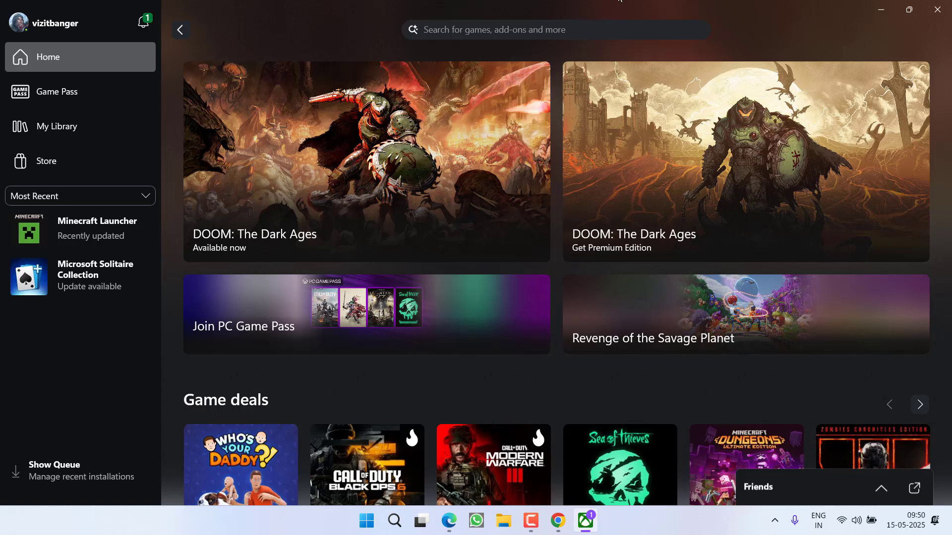
{"action": "left_click", "coordinate": [57, 125]}
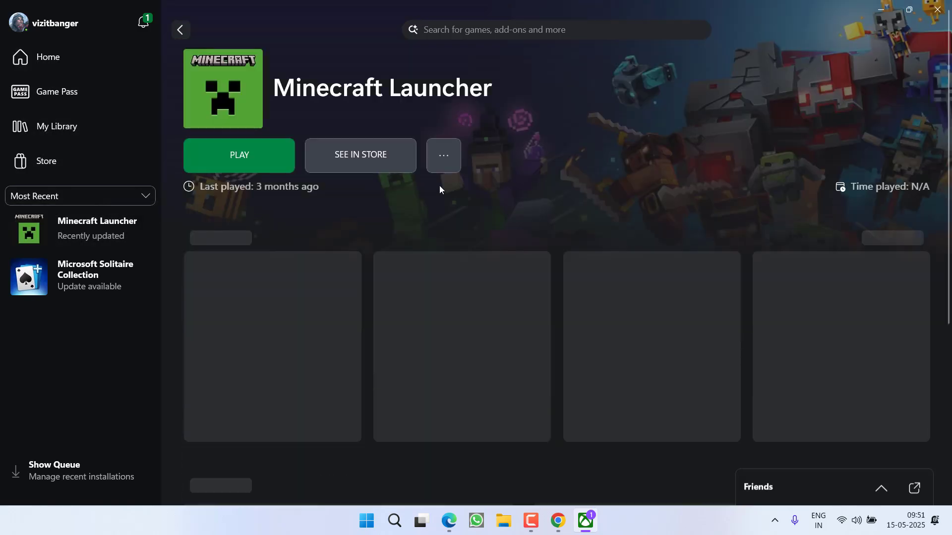
{"action": "left_click", "coordinate": [442, 155]}
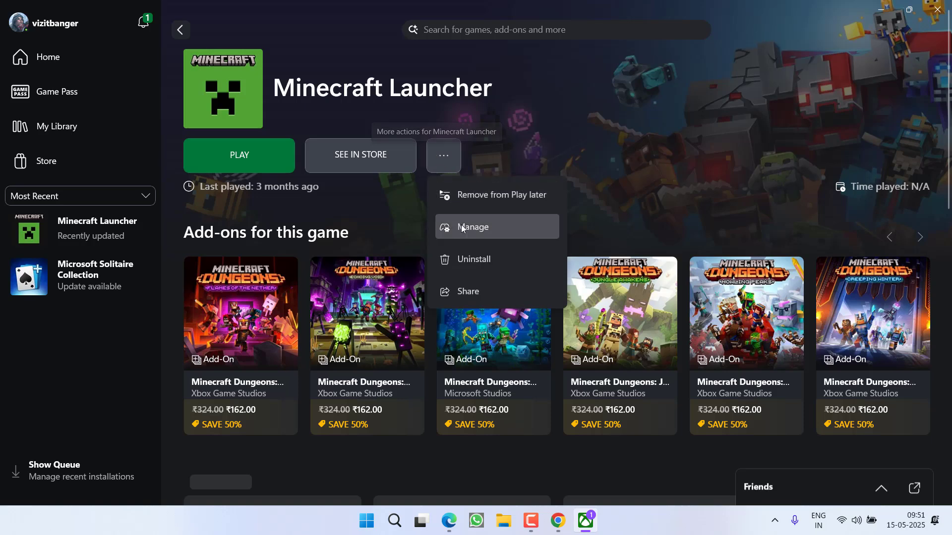
- From Manage > Files, browse to the XboxGames install folder in File Explorer
{"action": "left_click", "coordinate": [472, 226]}
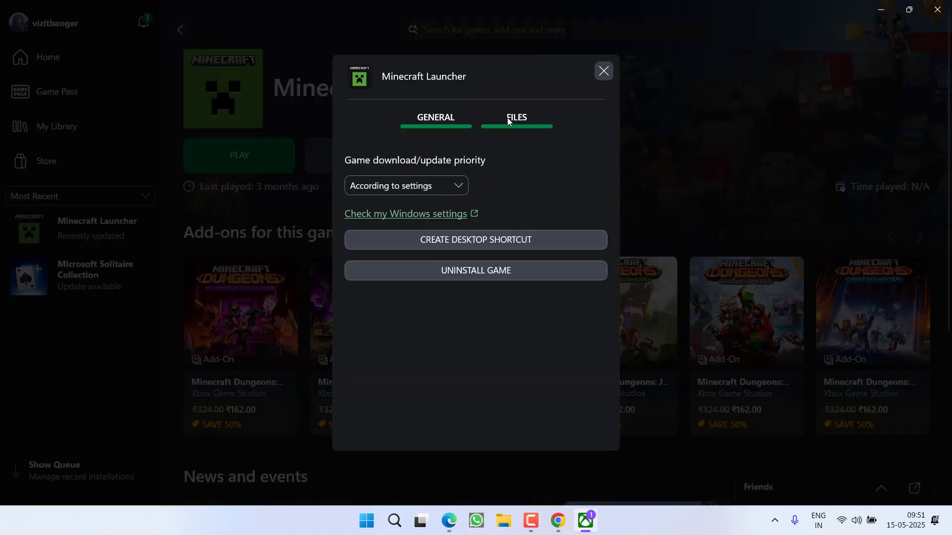
{"action": "left_click", "coordinate": [517, 117]}
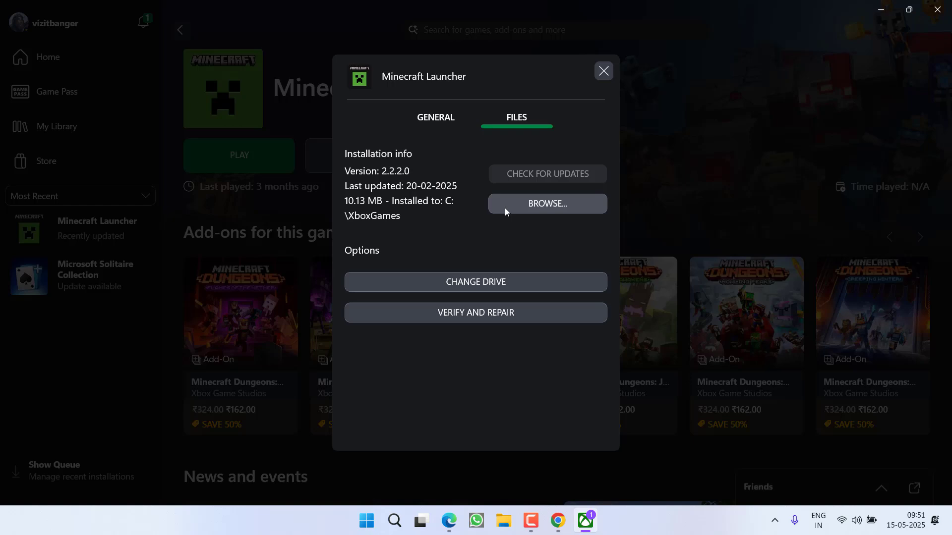
{"action": "left_click", "coordinate": [546, 203]}
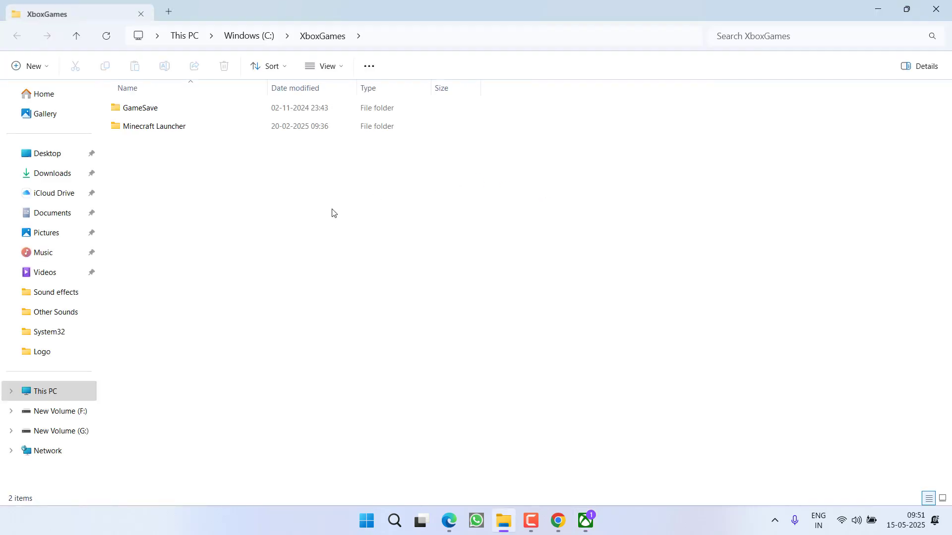
- Browse into Minecraft Launcher > Content, then return to the Xbox app's installation details
{"action": "double_click", "coordinate": [155, 126]}
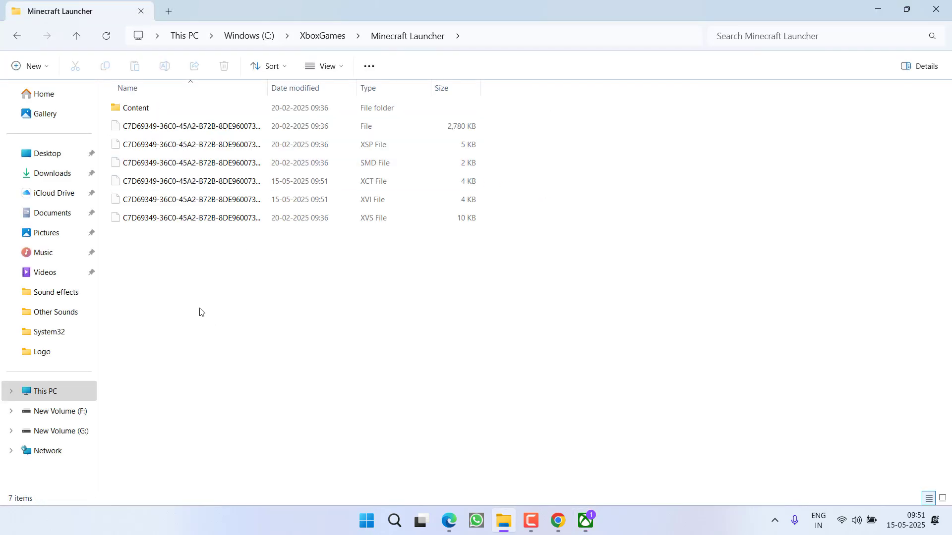
{"action": "double_click", "coordinate": [136, 107]}
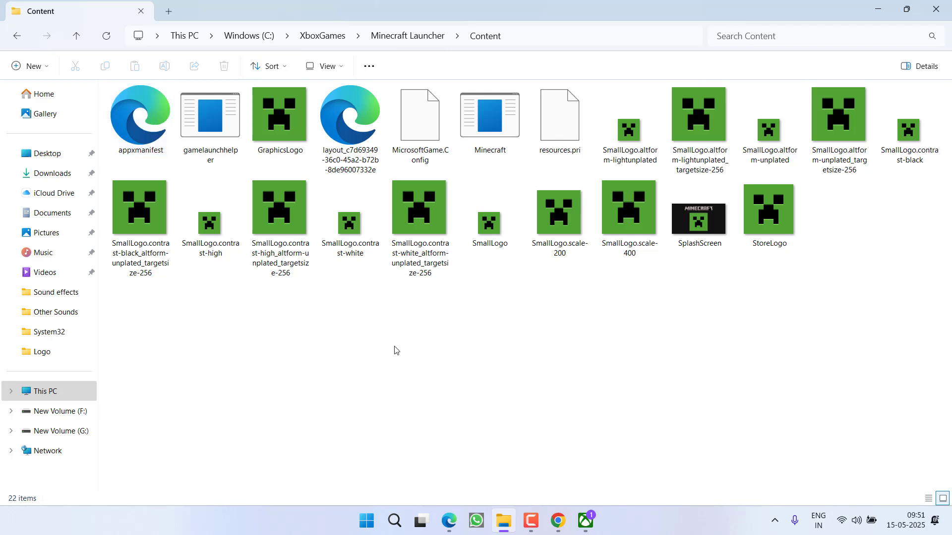
{"action": "left_click", "coordinate": [489, 115]}
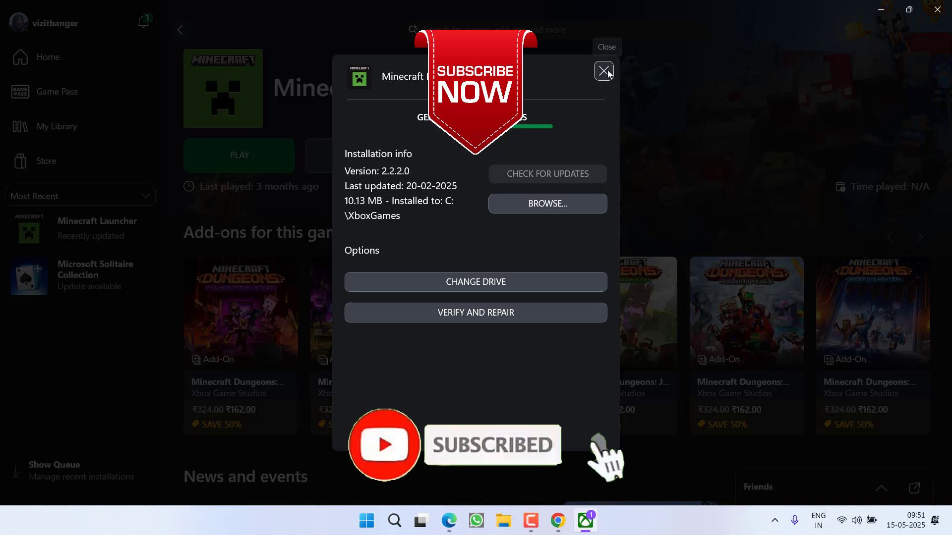
- Close the Manage dialog and the Xbox app, leaving the desktop
{"action": "left_click", "coordinate": [603, 71]}
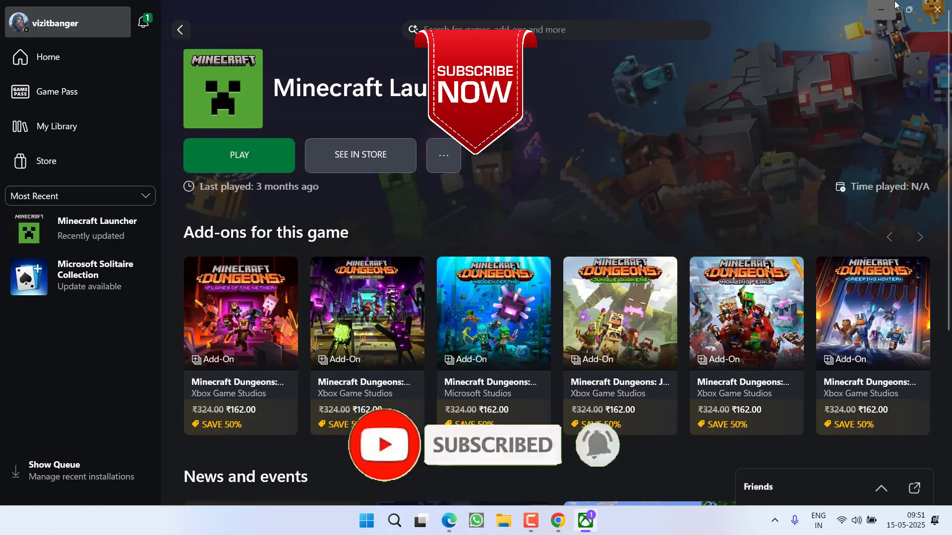
{"action": "left_click", "coordinate": [937, 9]}
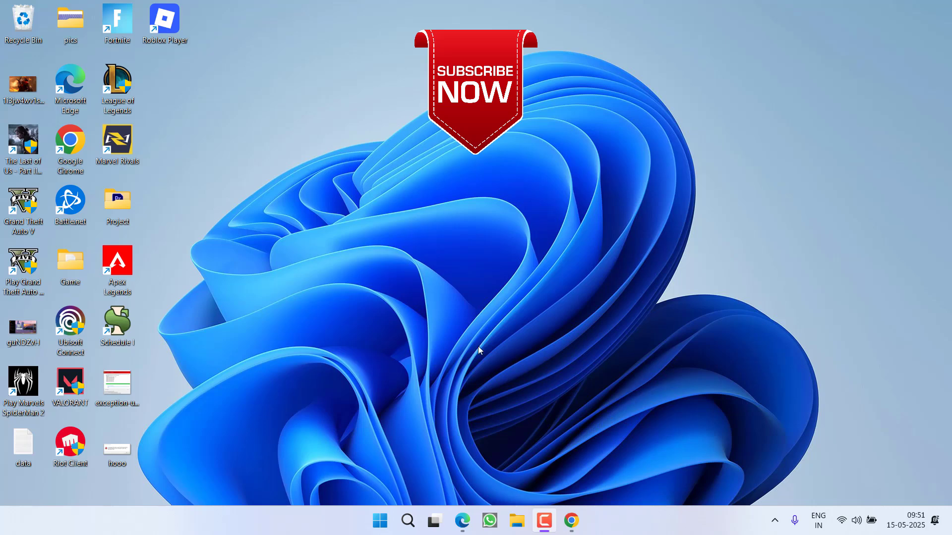
{"action": "mouse_move", "coordinate": [499, 326]}
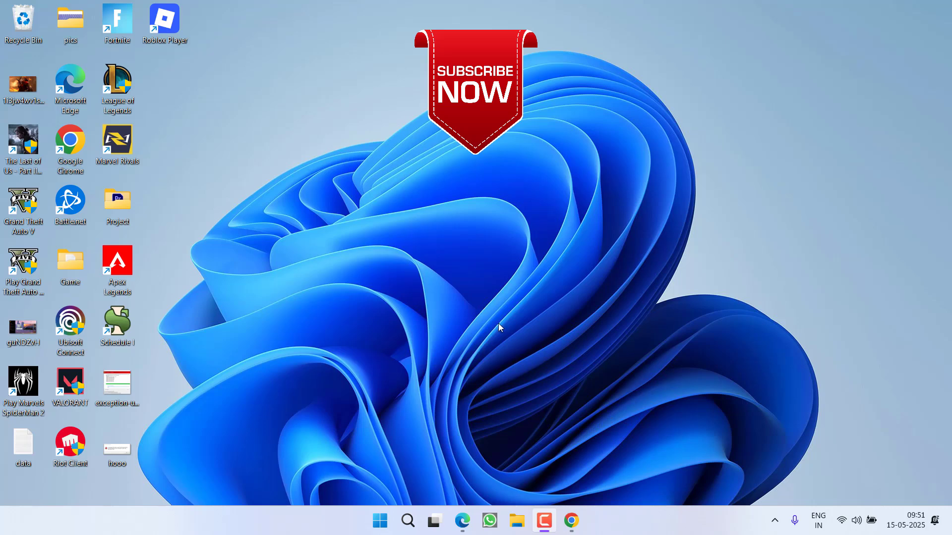